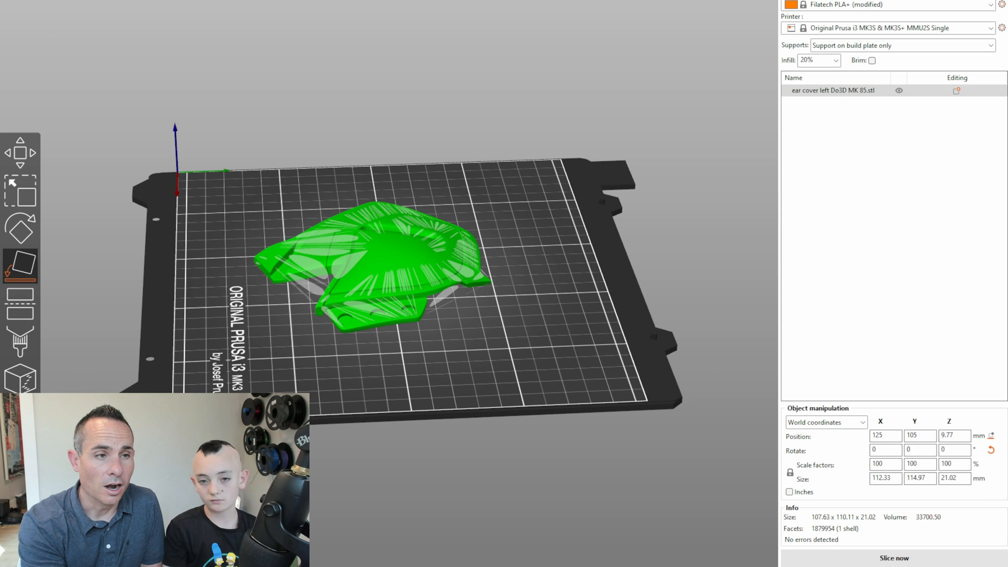
Lay the ear cover flat on its face on the bed and slice it.
left_click(474, 368)
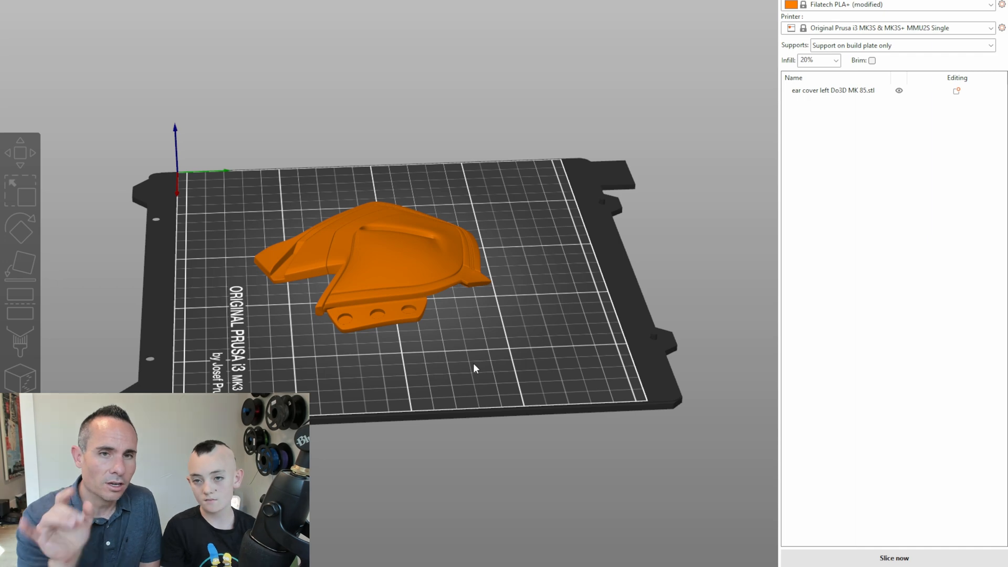
mouse_move(455, 316)
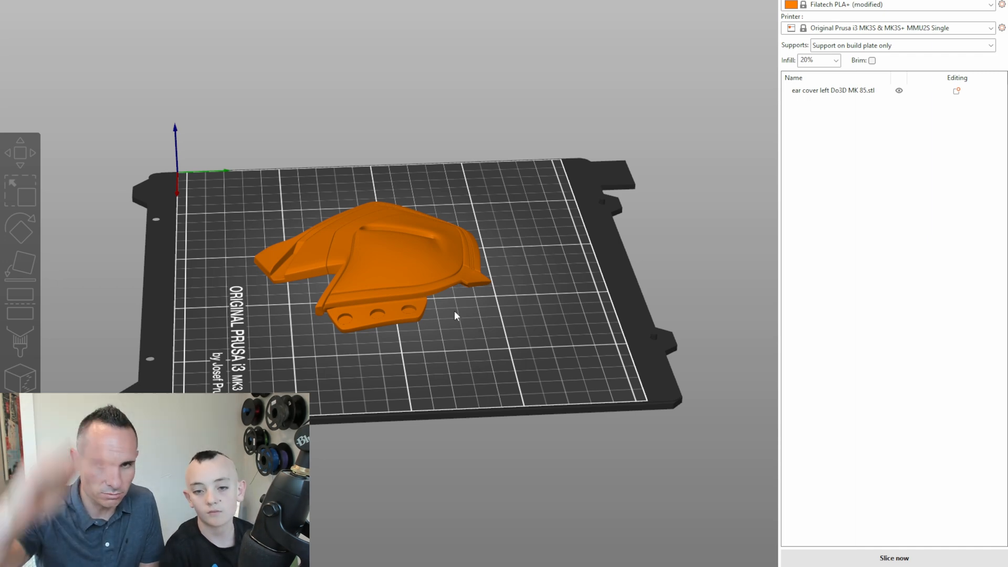
left_click(380, 264)
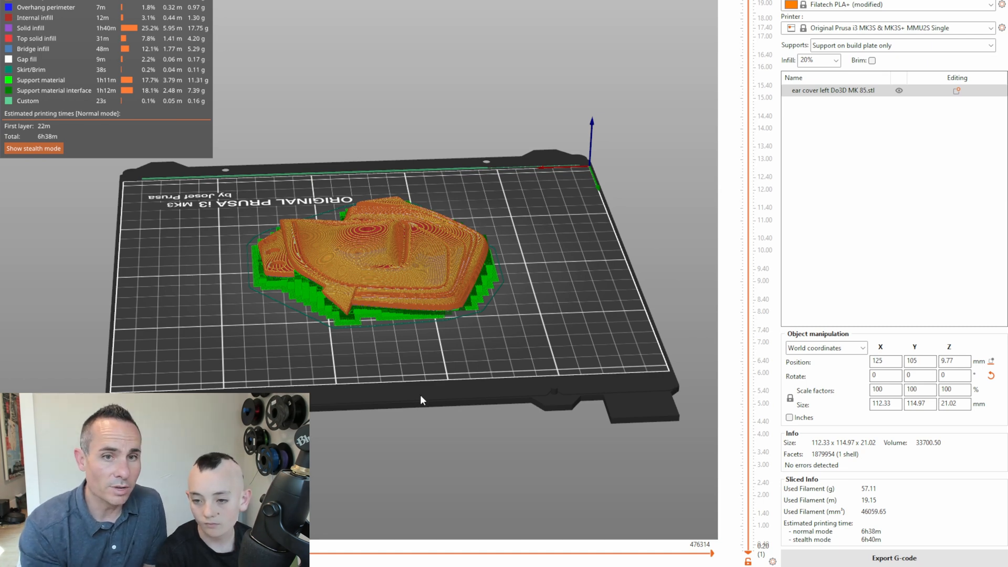
mouse_move(495, 456)
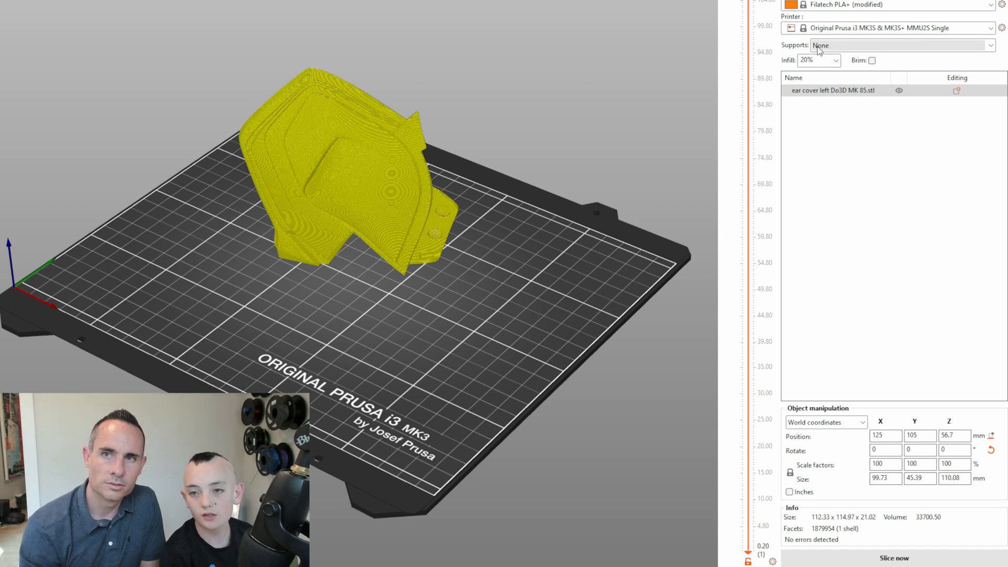
mouse_move(843, 69)
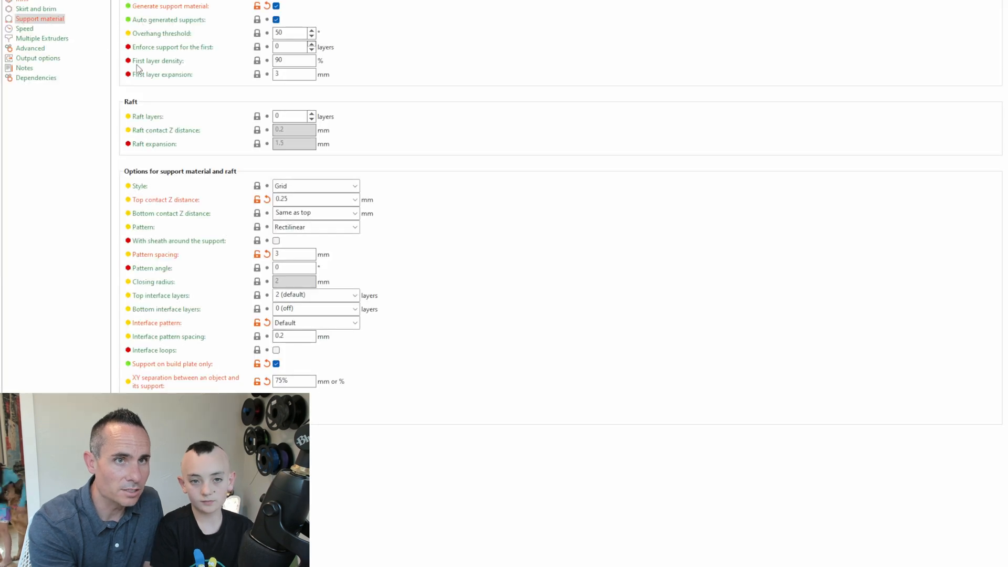
mouse_move(644, 186)
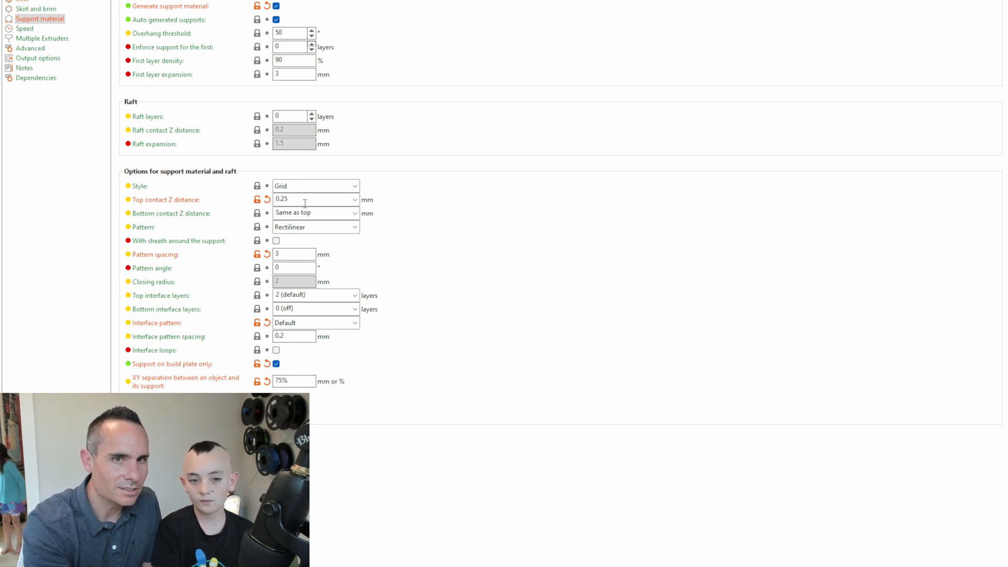
Select the 0.25 mm value in the Top contact Z distance field.
triple_click(299, 198)
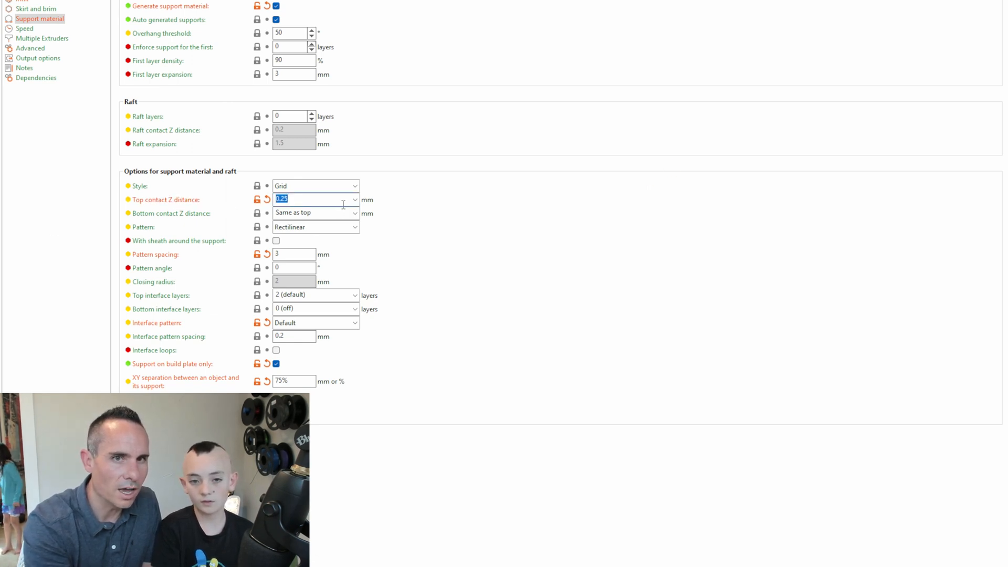